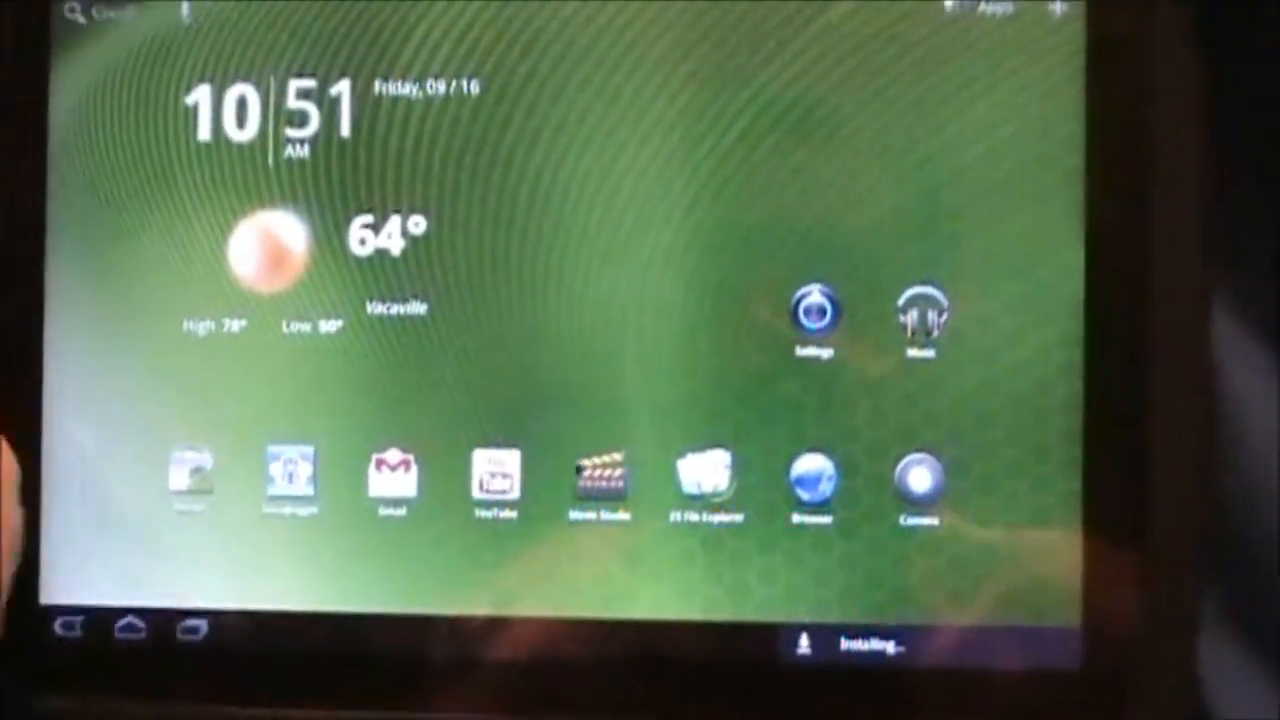
- Launch Settings from the home screen, landing on the Wireless & networks page
click(810, 316)
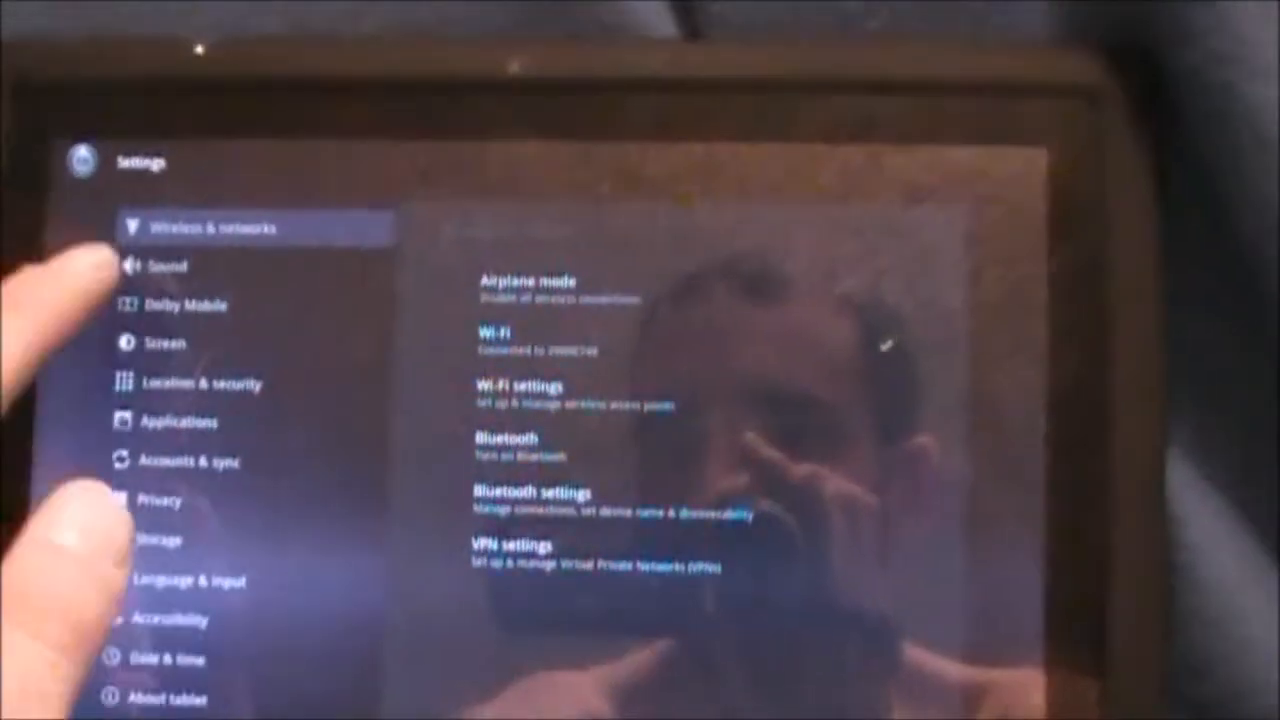